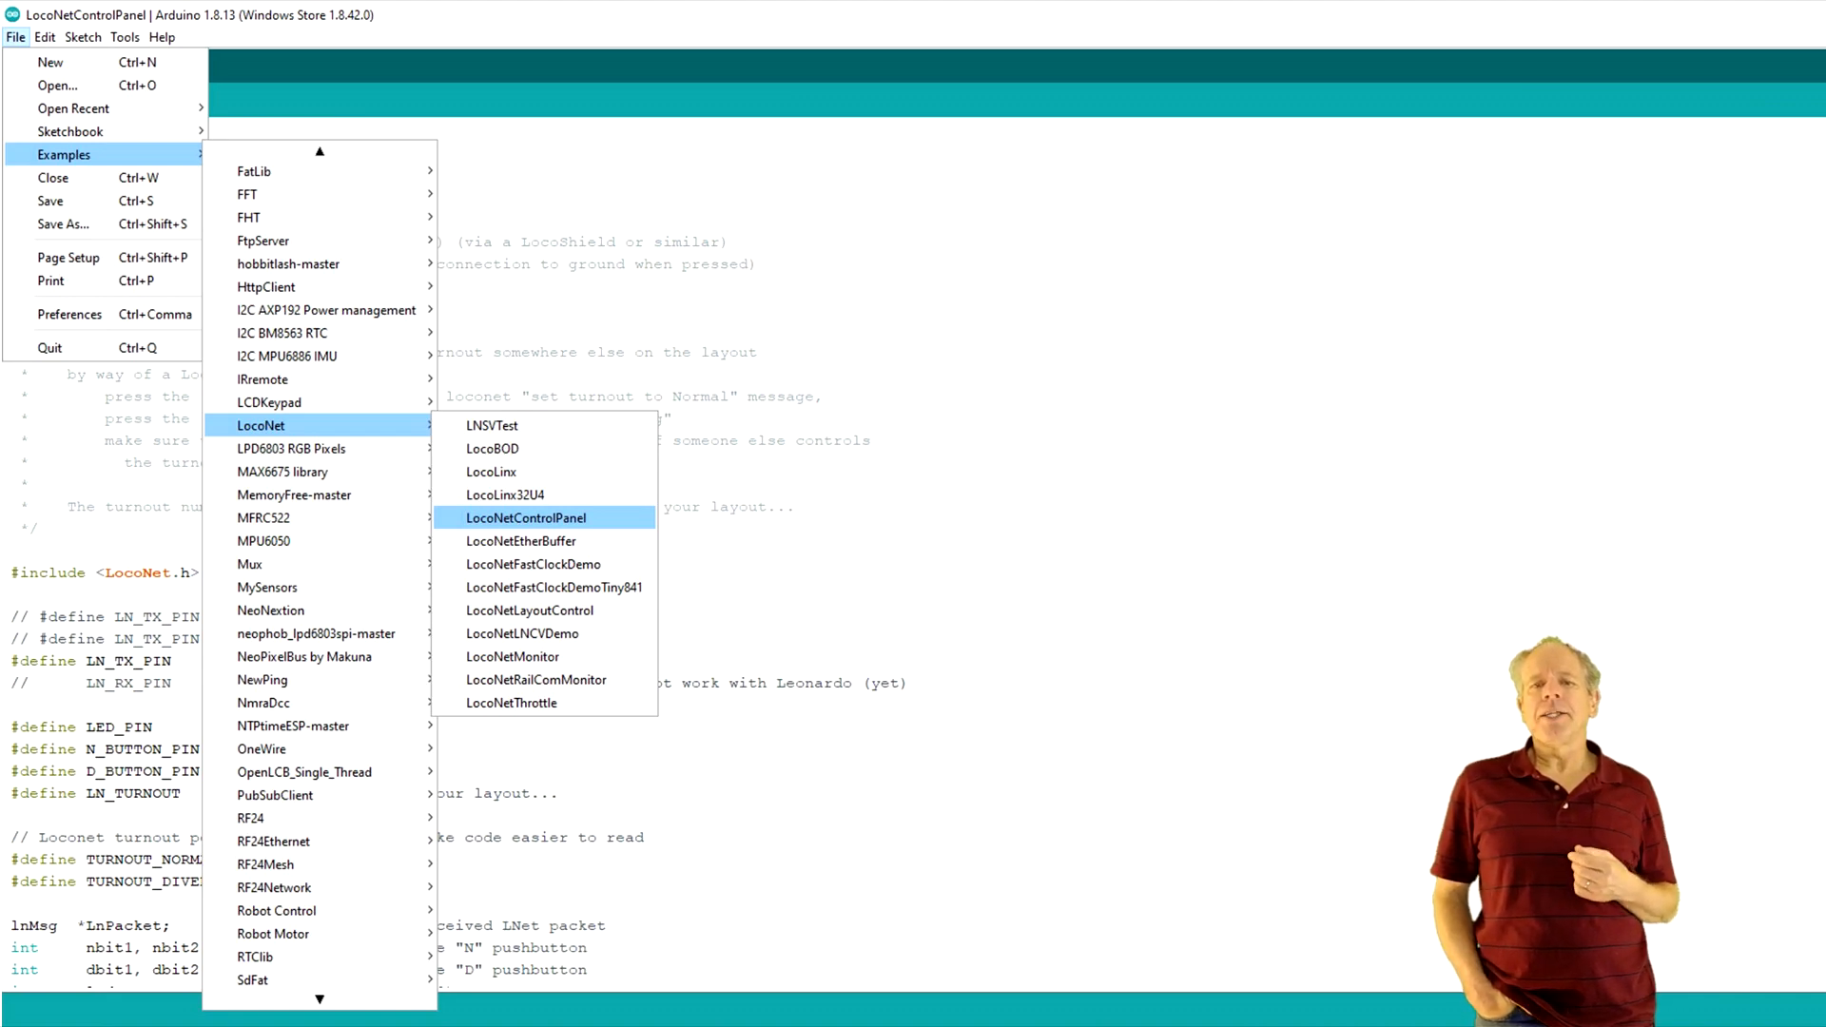
- Load the LocoNetControlPanel example sketch from the LocoNet library examples
click(525, 517)
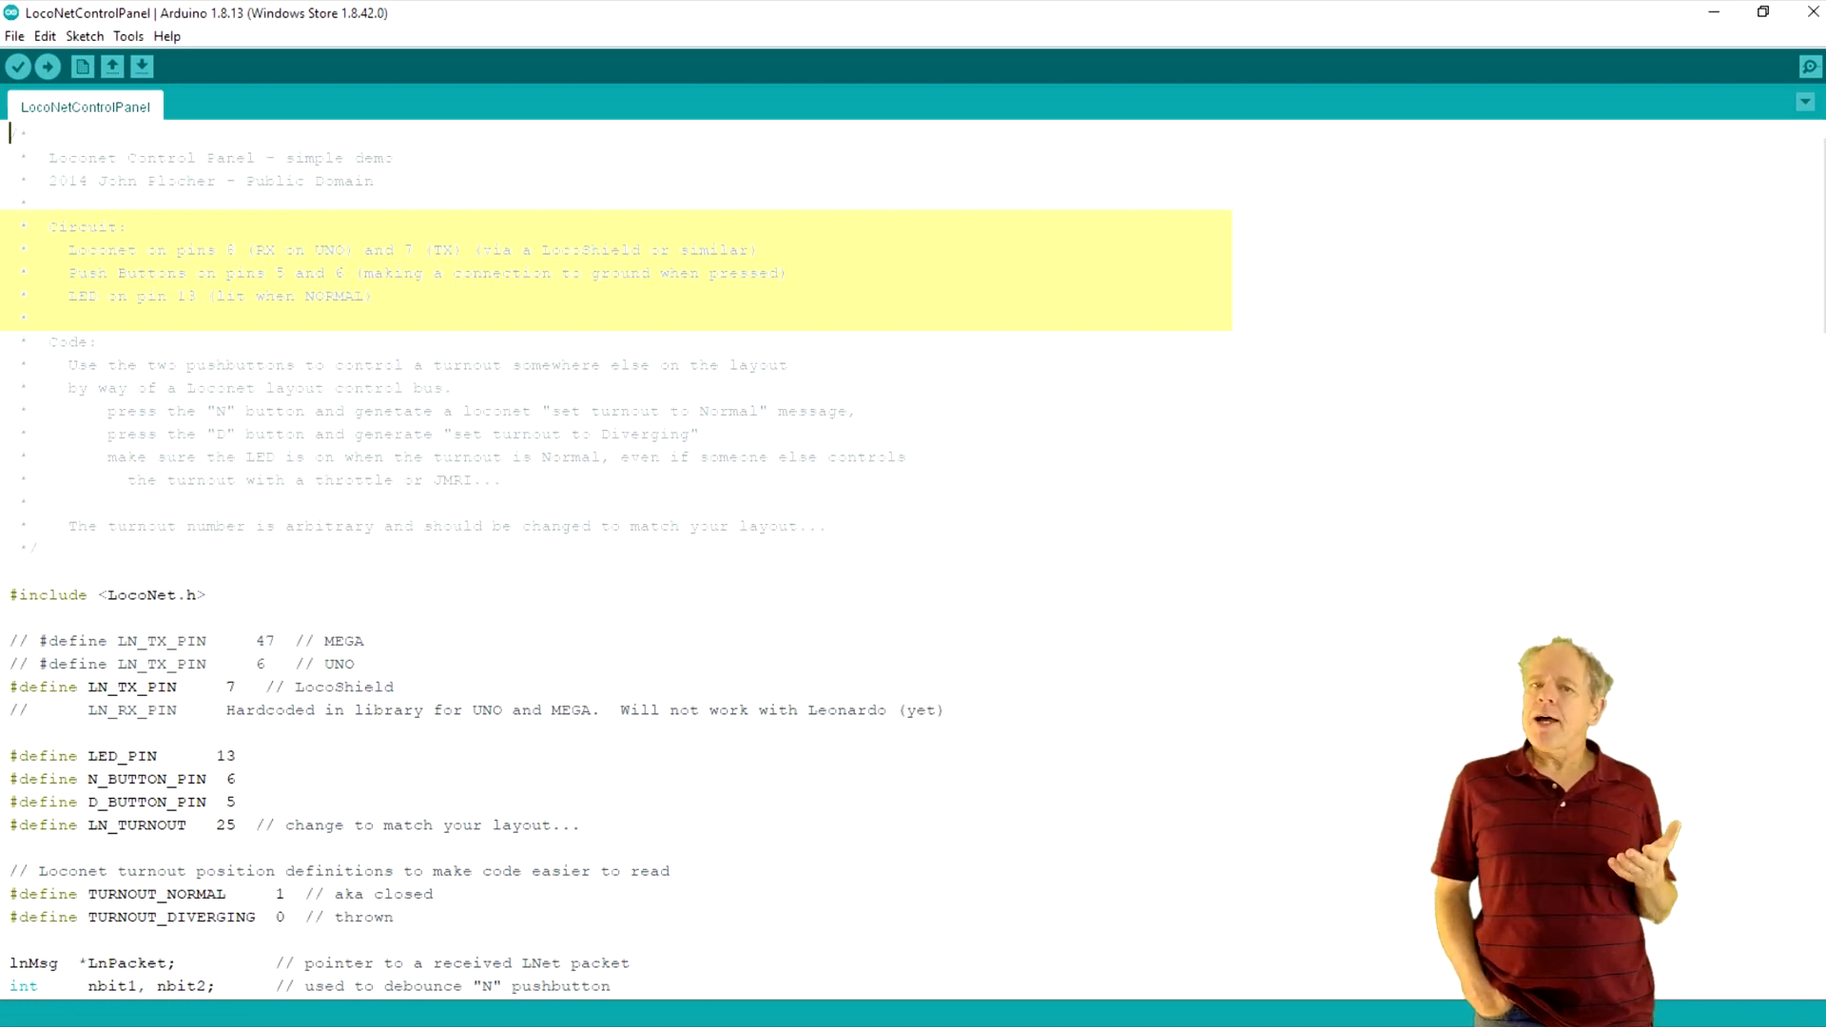
- Scroll to the pin #define lines and the LN_TURNOUT 25 turnout number definition
scroll(down, 3)
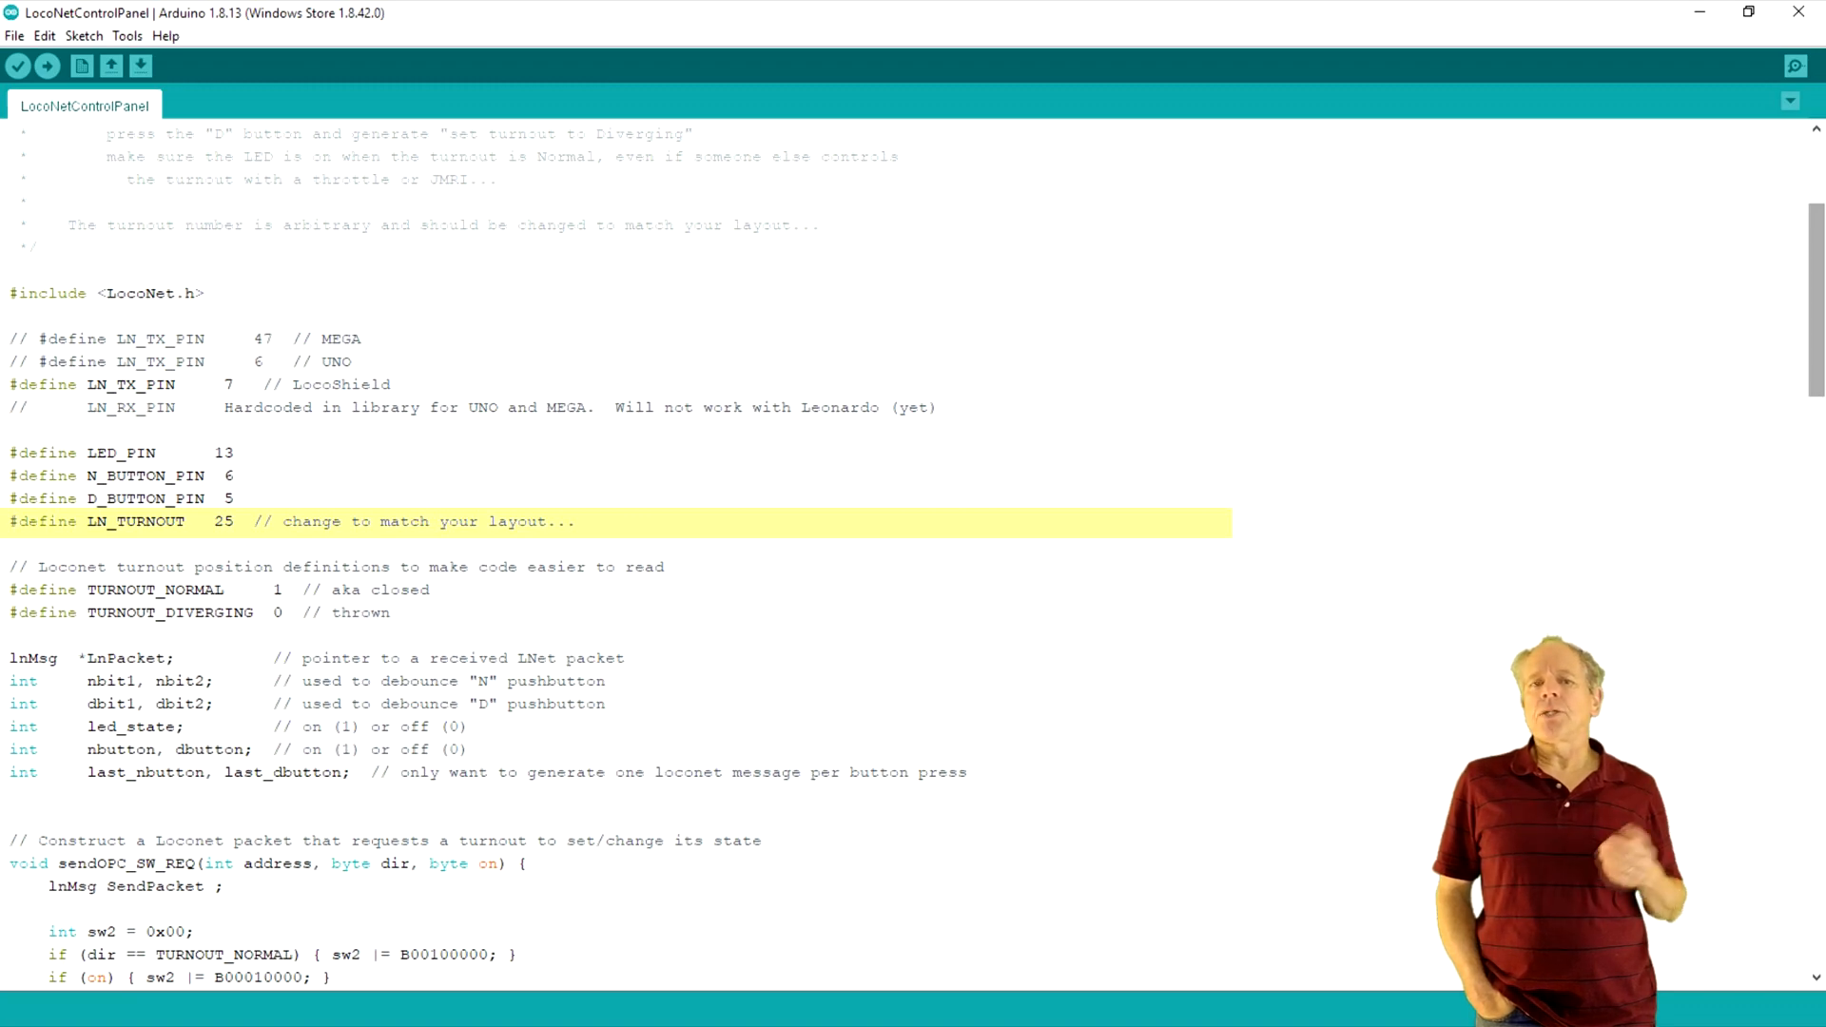
- Move past sendOPC_SW_REQ and setLNTurnout to show the setup() function
click(129, 36)
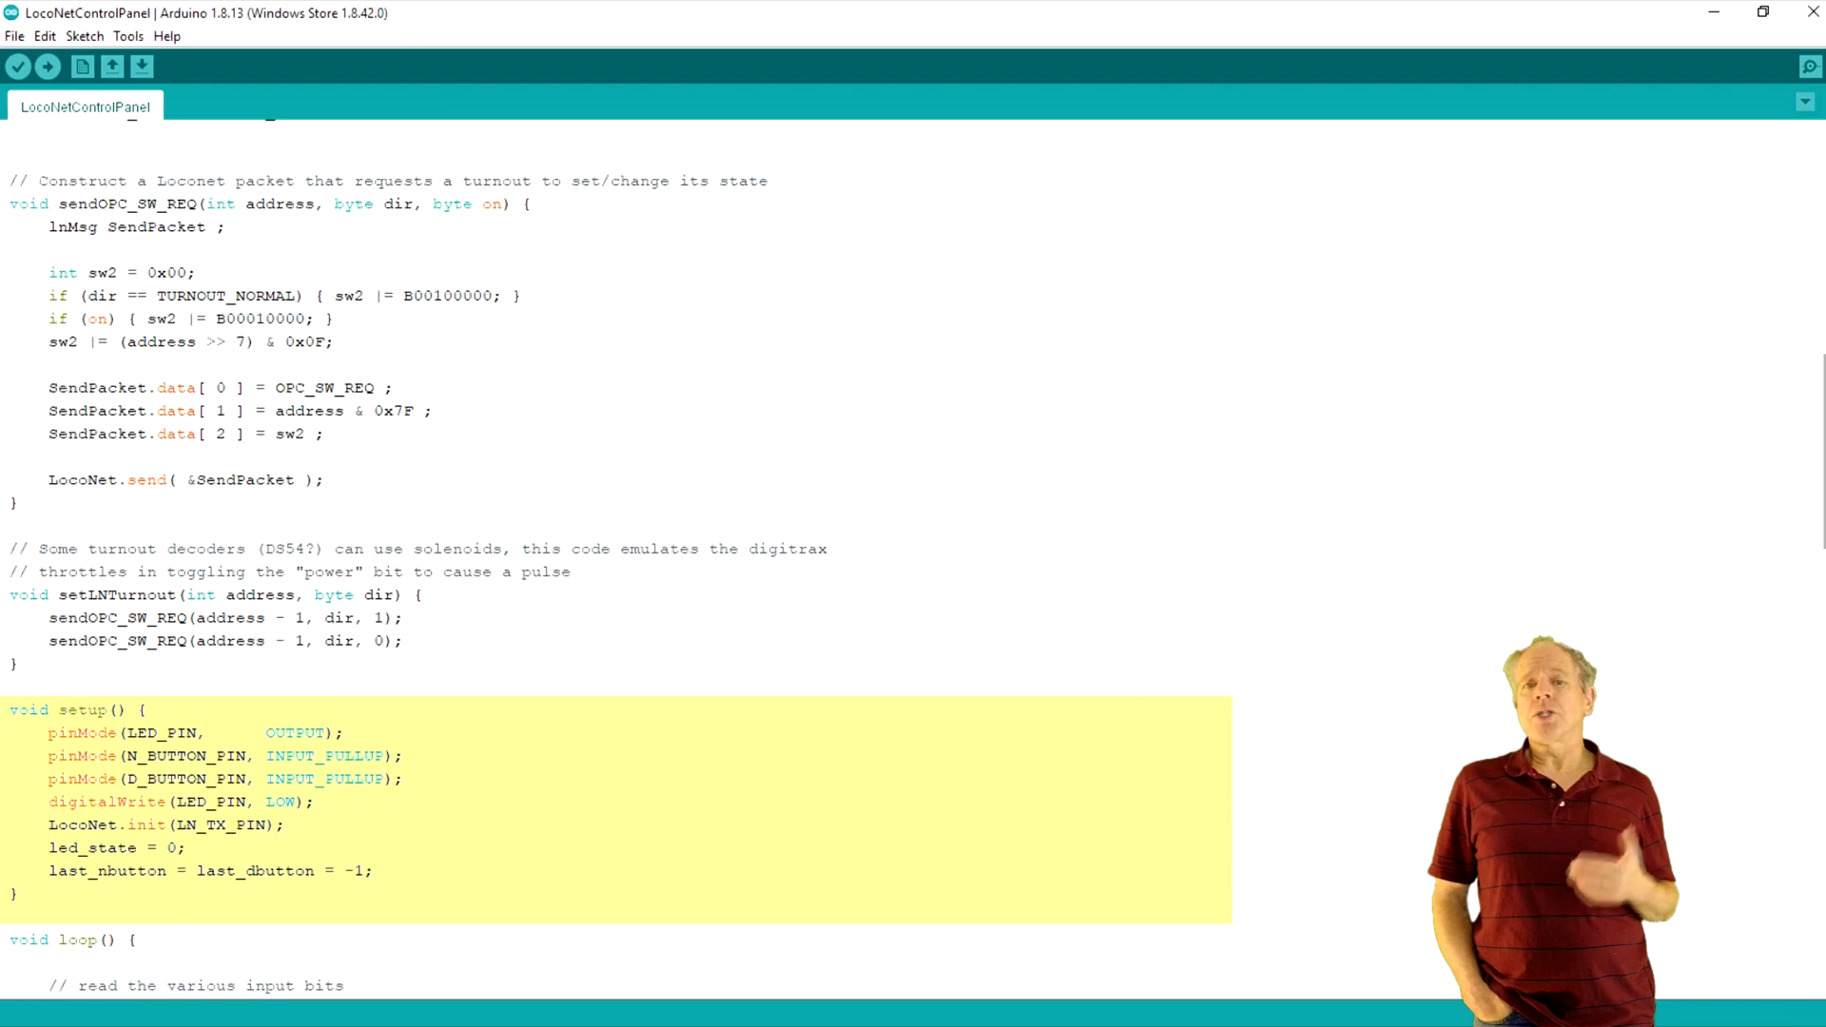
- Scroll through loop() to the LocoNet receive code and notifySensor/notifySwitch callbacks
scroll(down, 3)
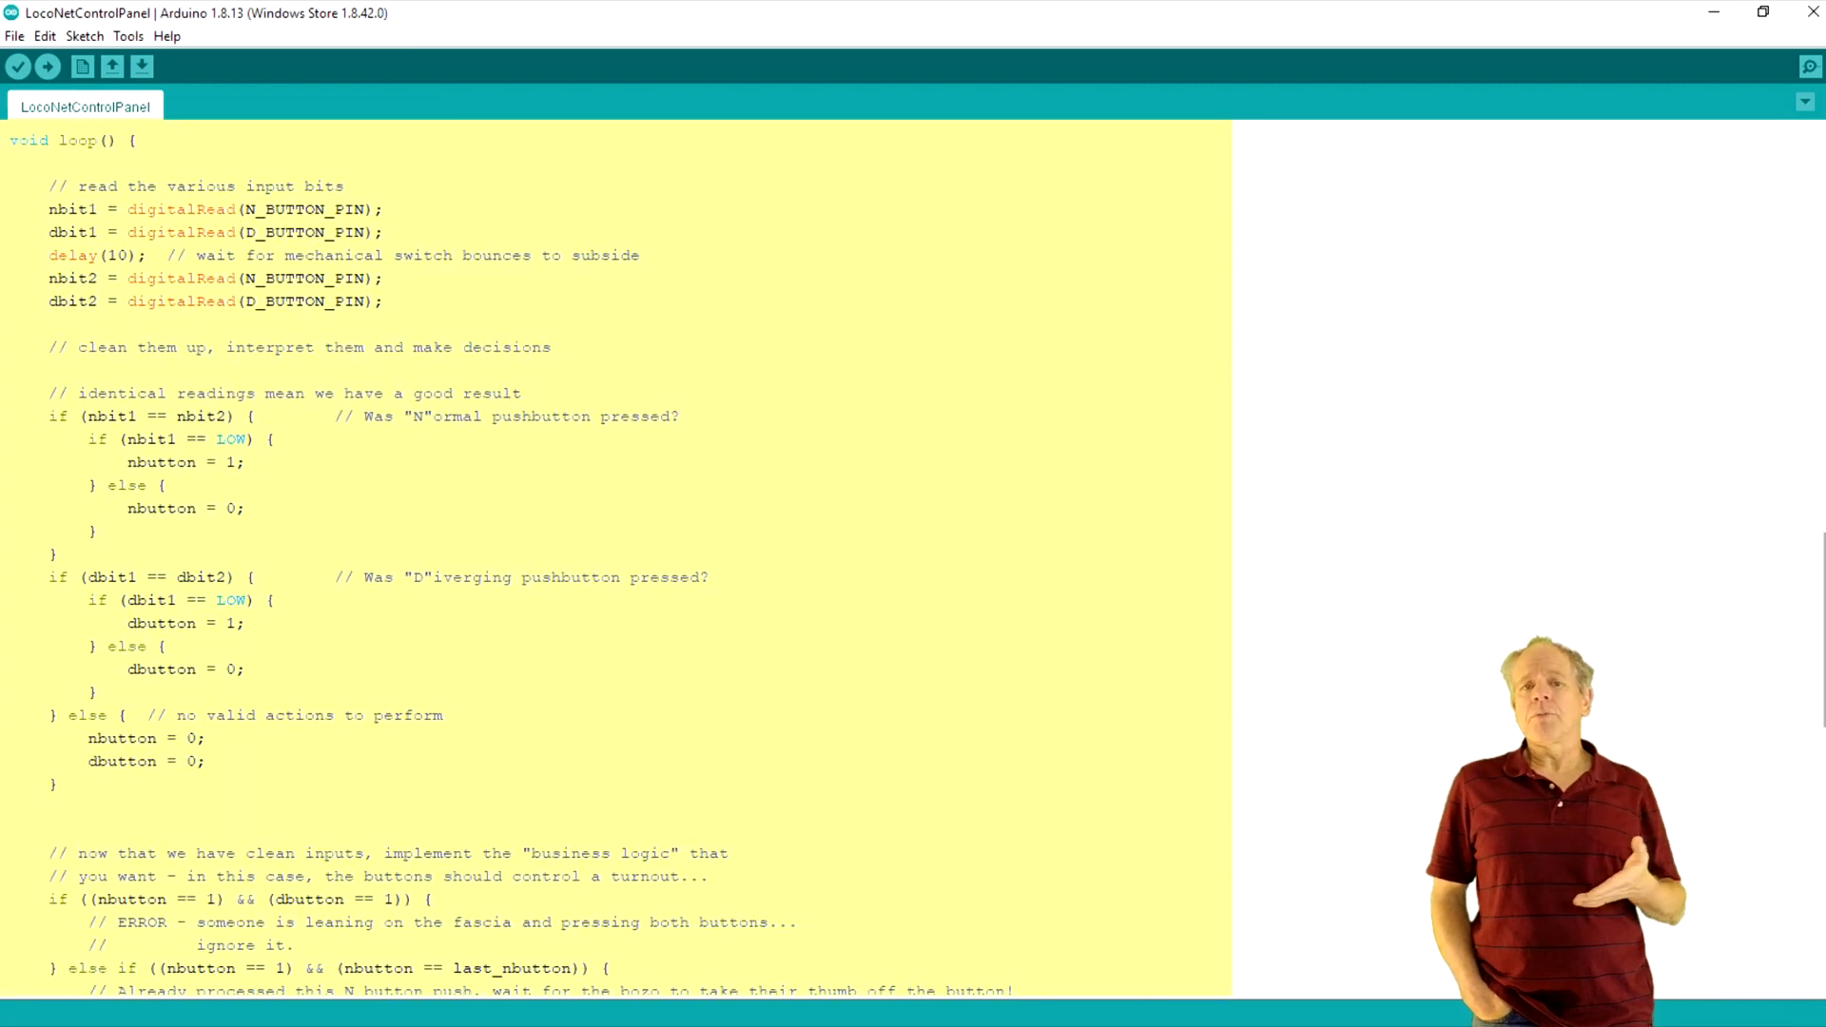
scroll(down, 3)
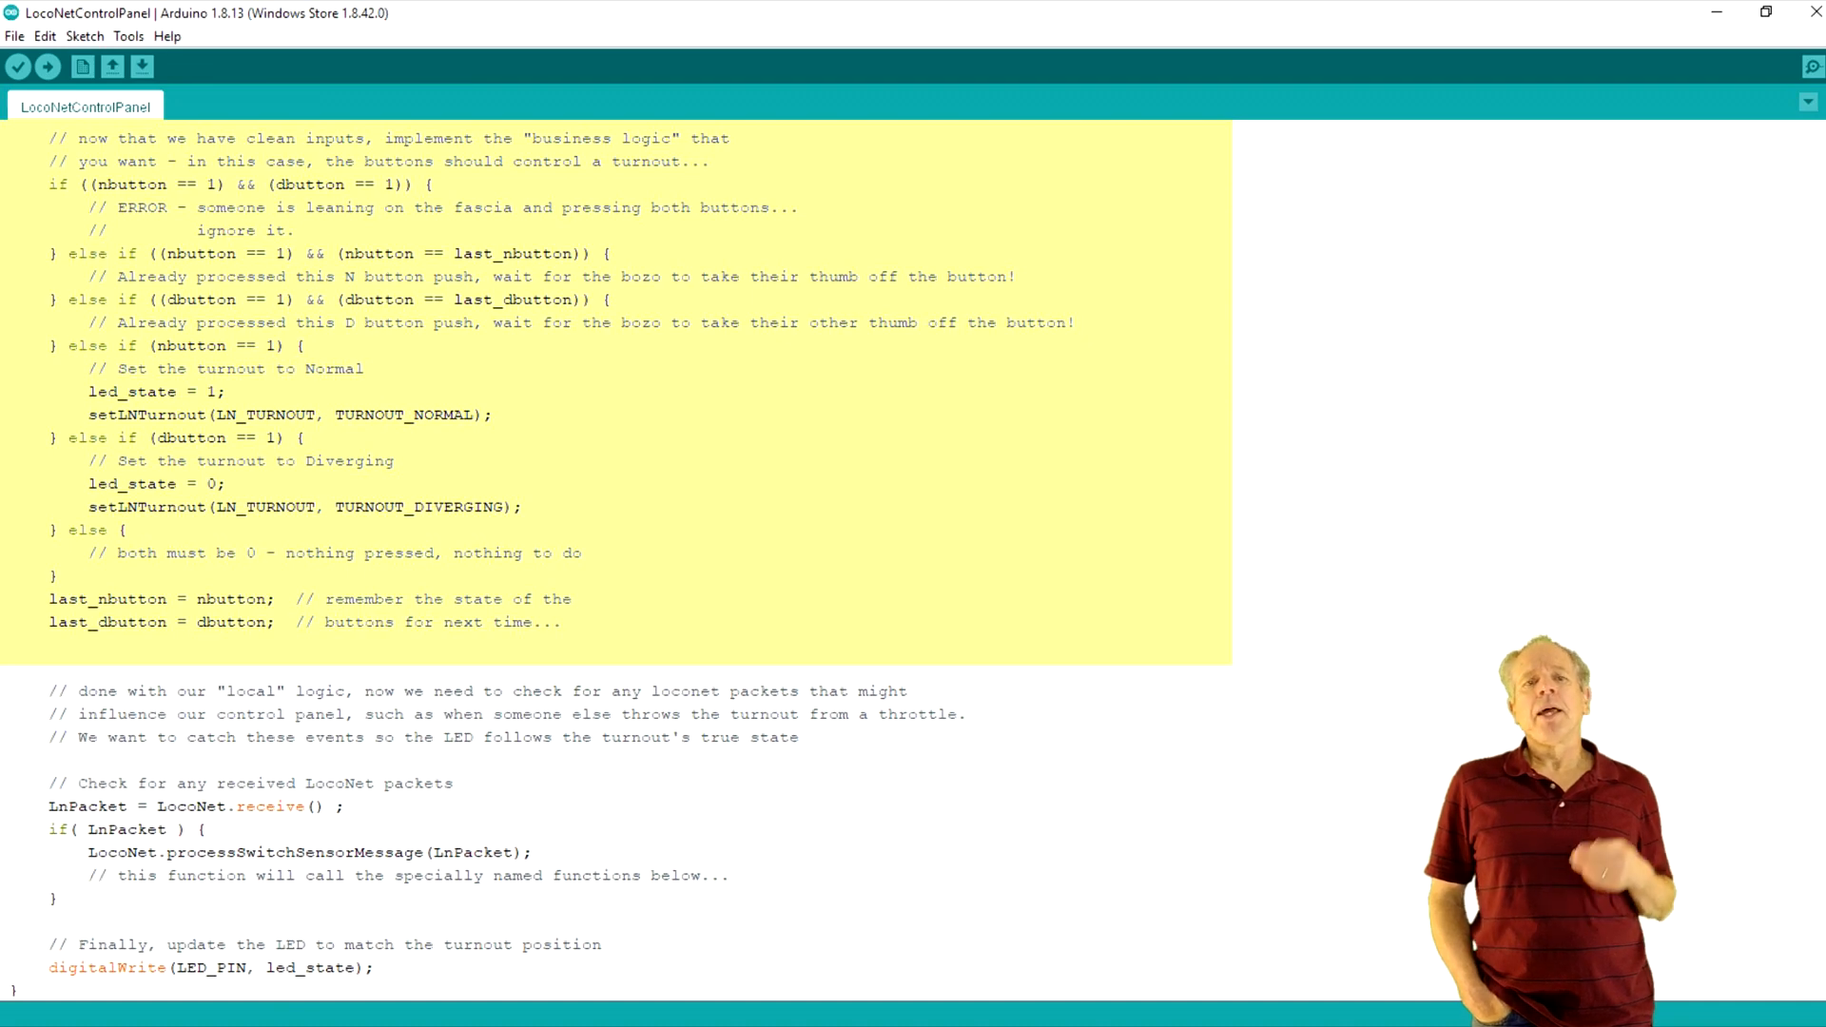
scroll(down, 3)
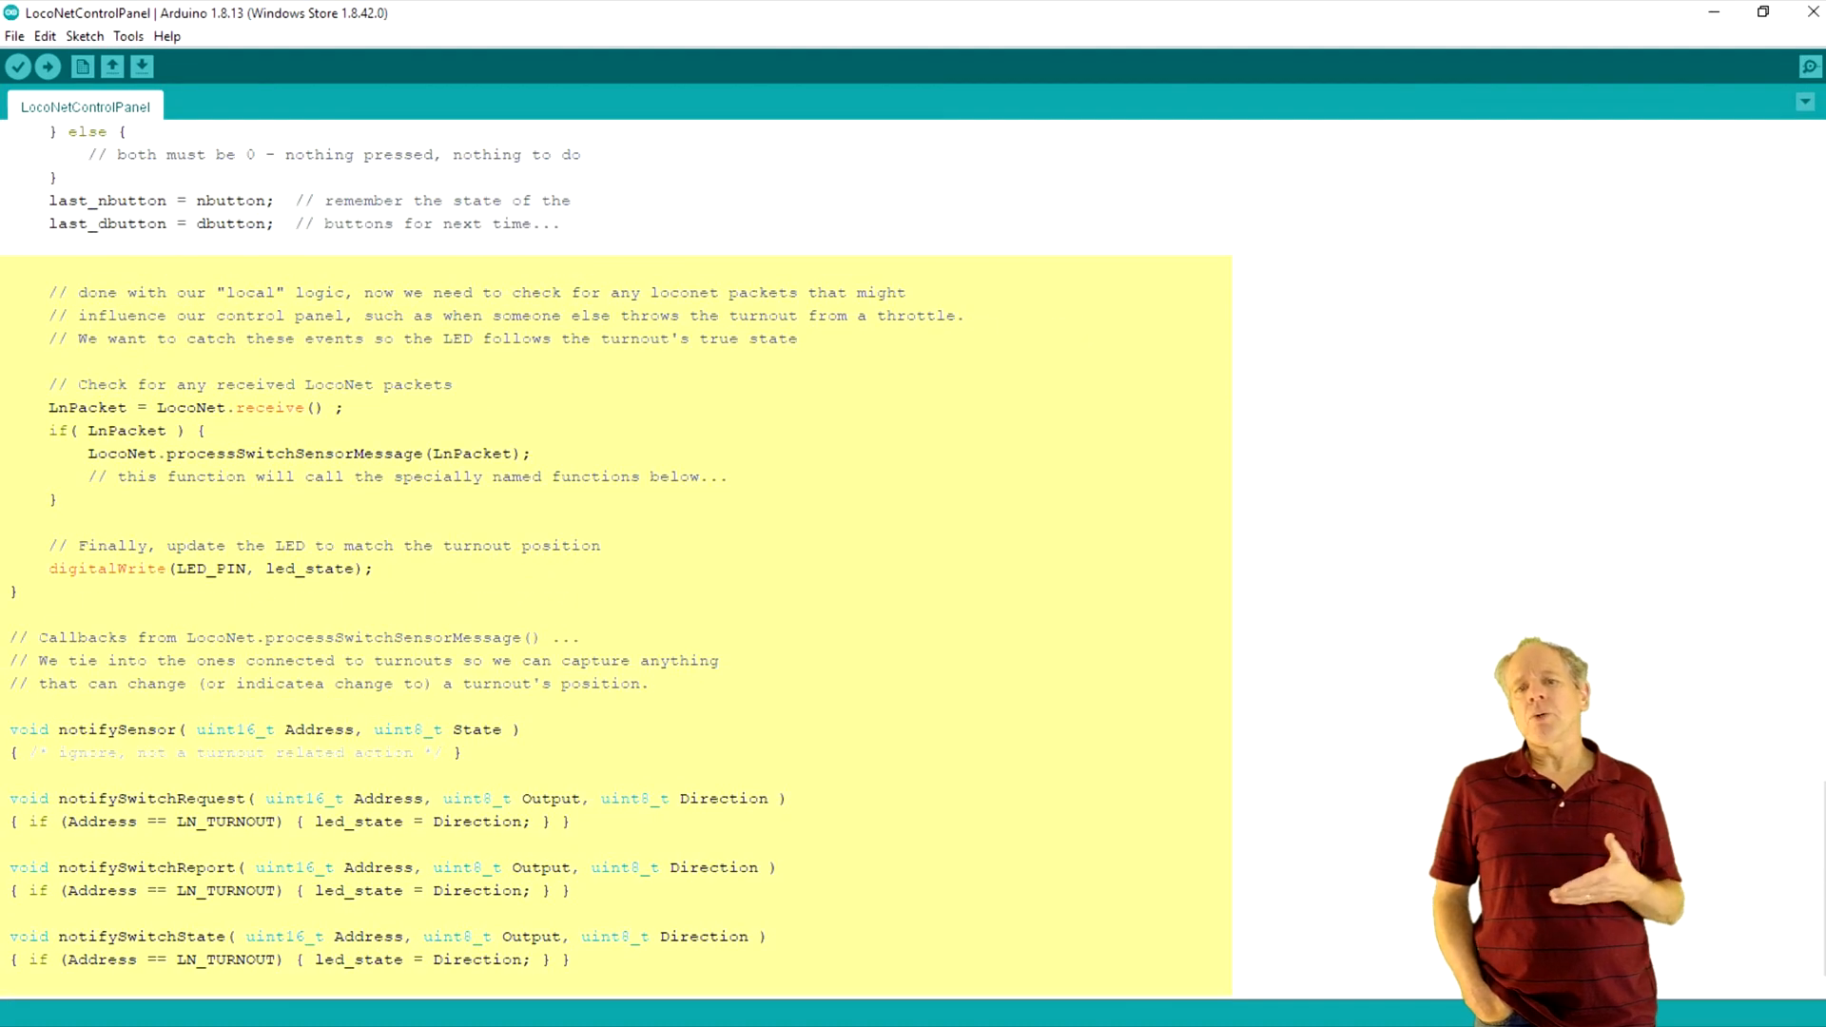